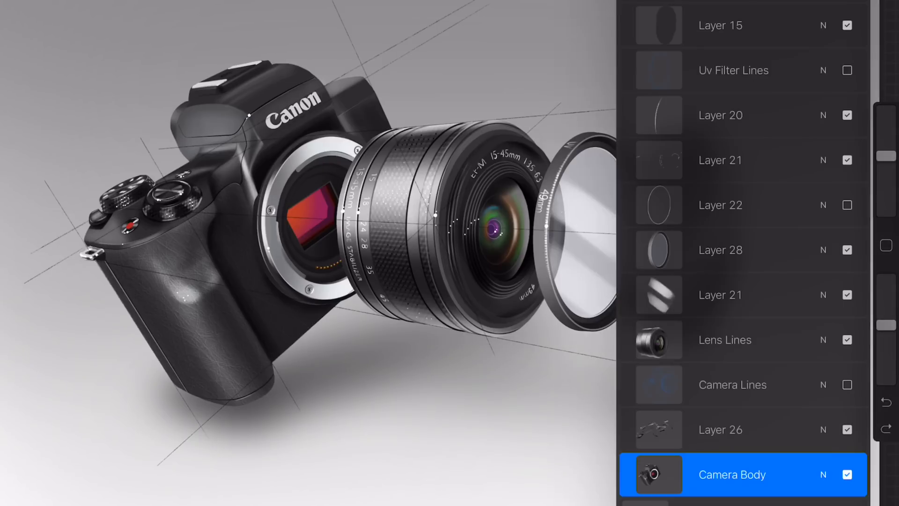
Review the camera illustration's layer list, then close it and show the time-lapse video options
scroll(down, 3)
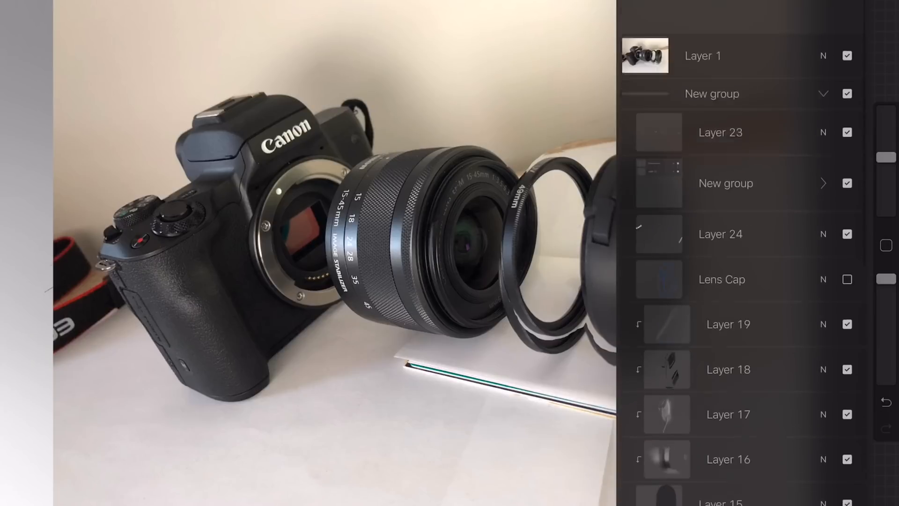
scroll(down, 3)
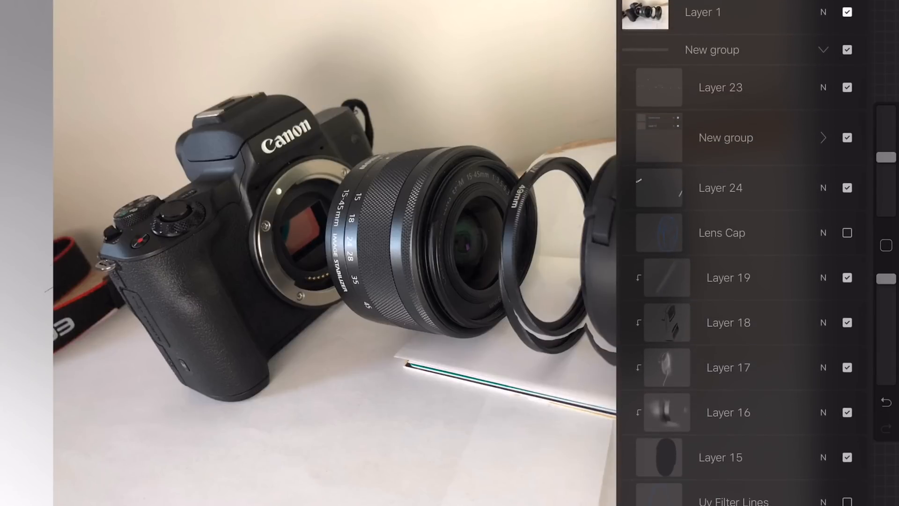
click(149, 12)
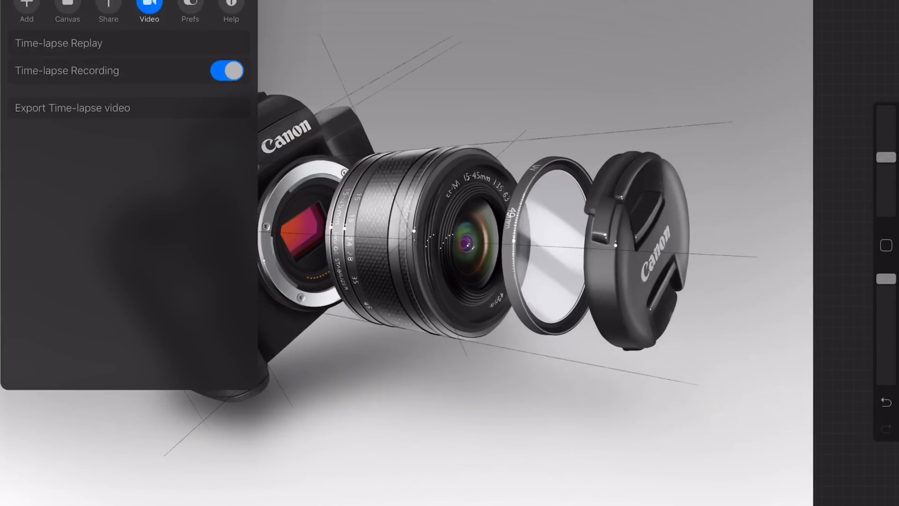